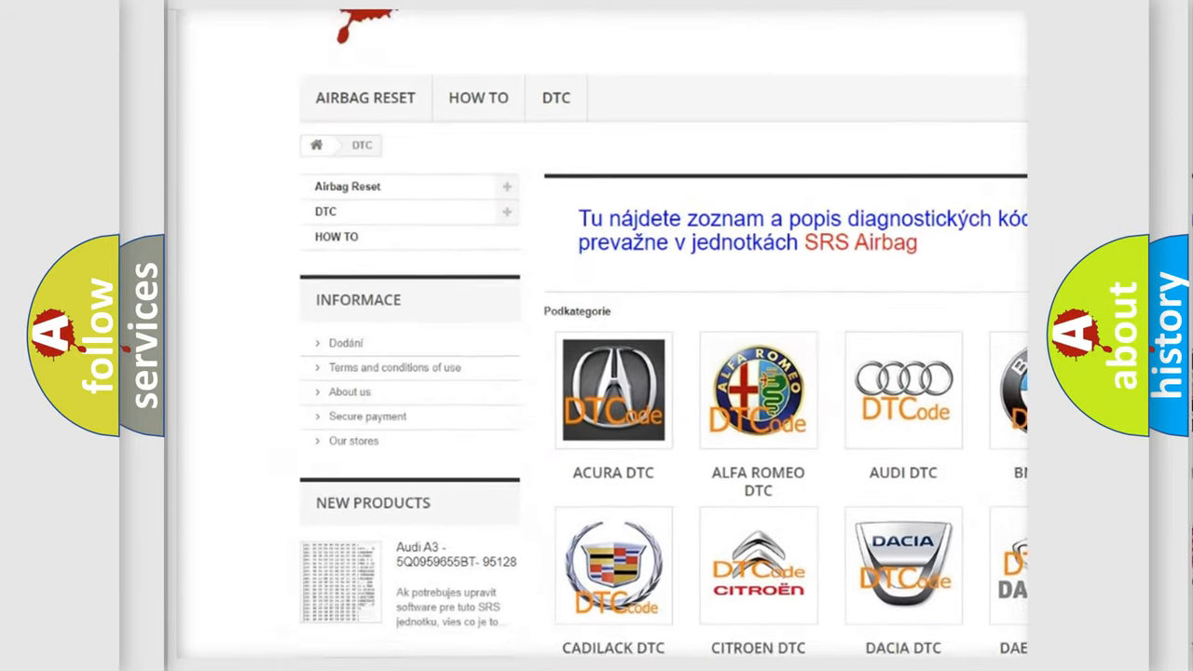
pyautogui.scroll(-3)
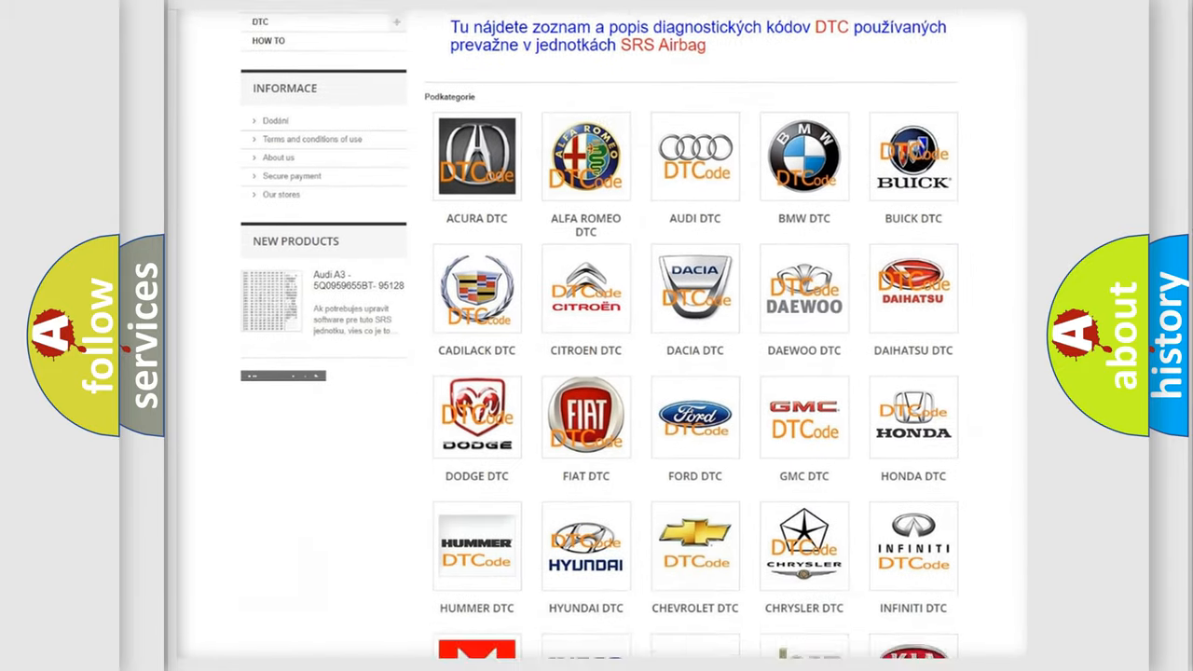
pyautogui.scroll(-3)
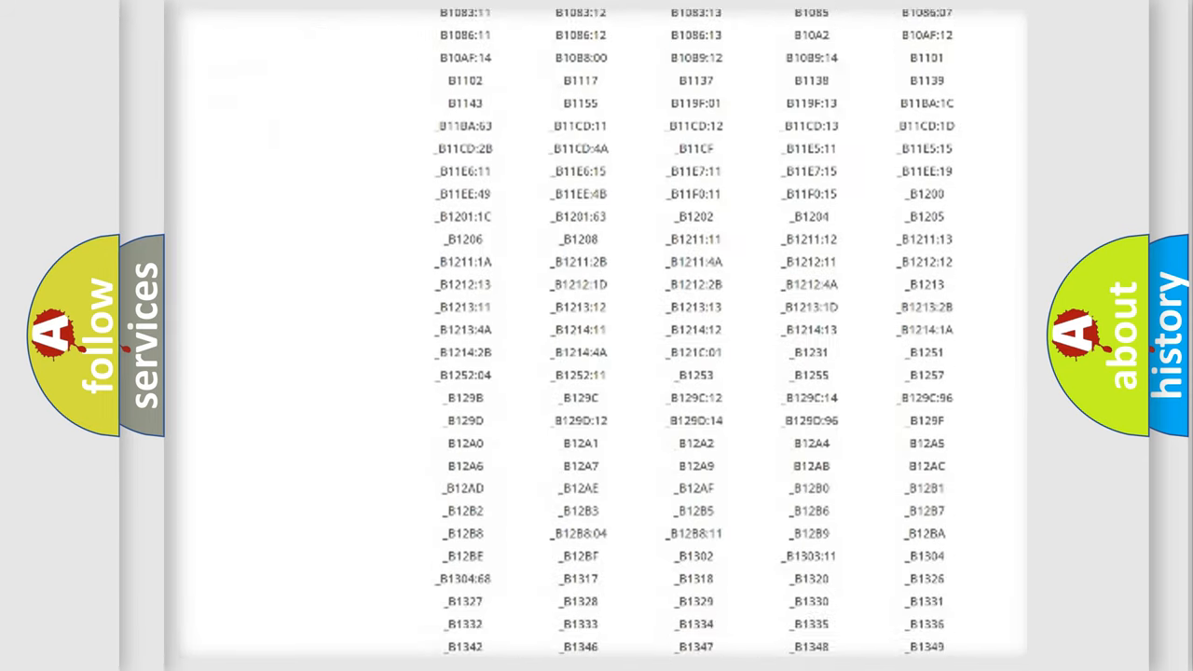
pyautogui.scroll(-3)
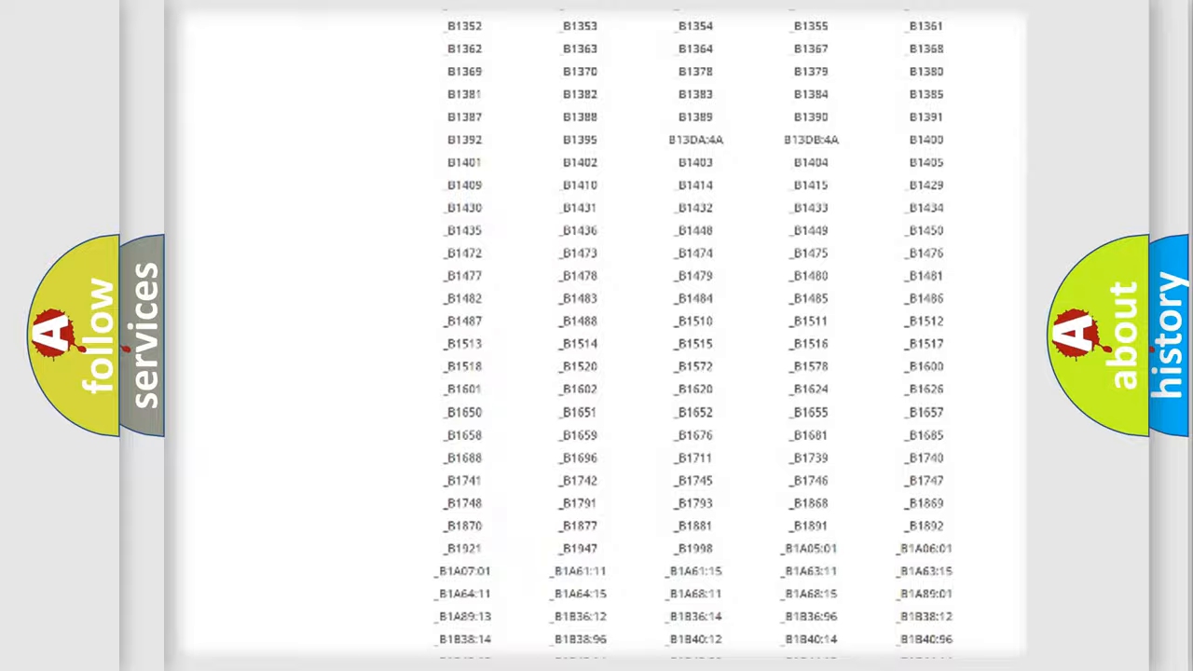
pyautogui.scroll(3)
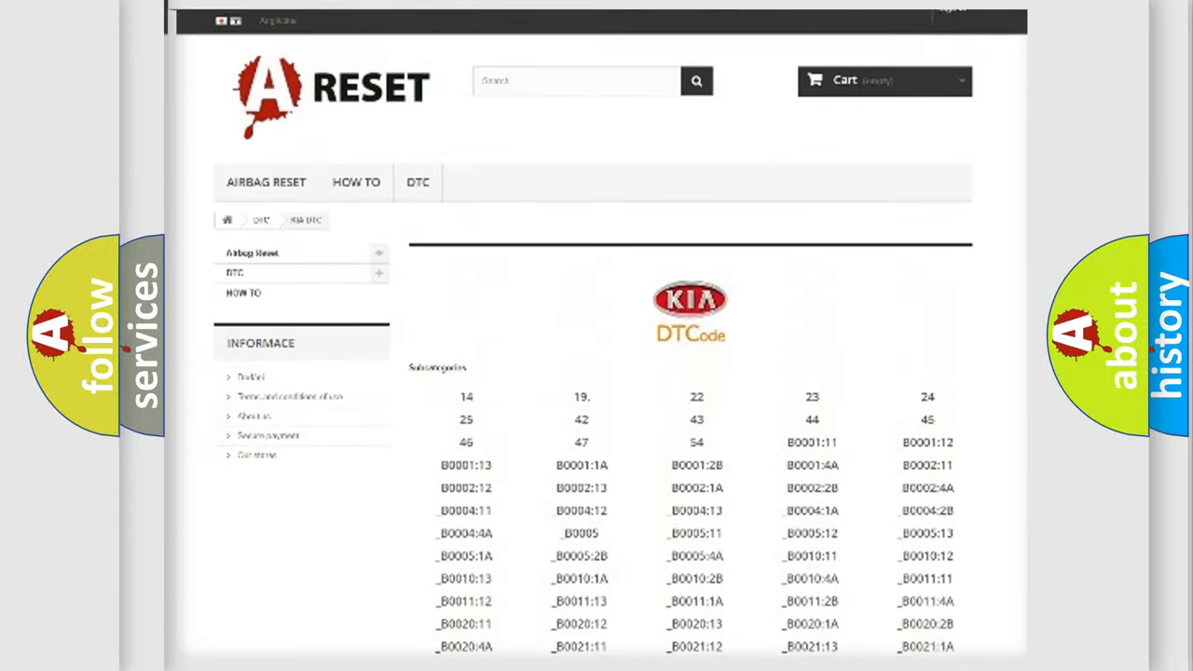